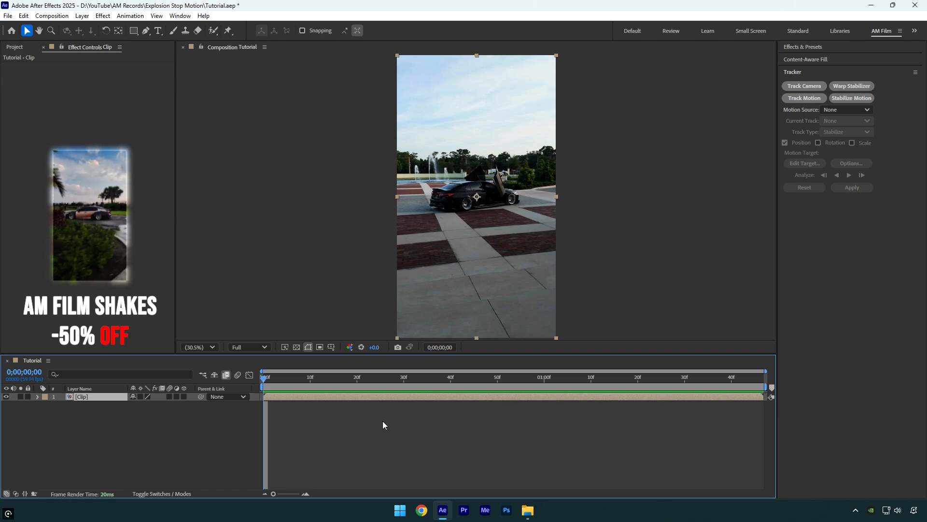
- Run Track Camera on the car clip and scrub later to view solved track points
click(803, 86)
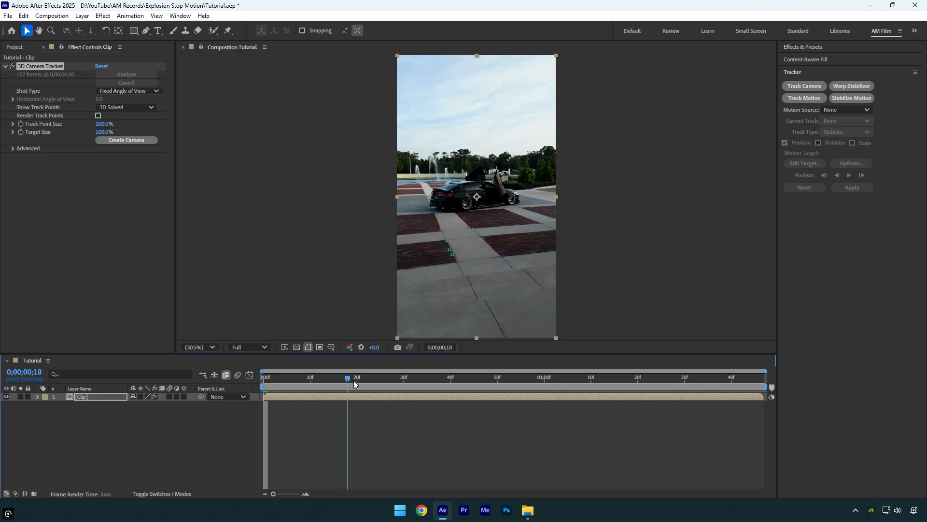
click(514, 377)
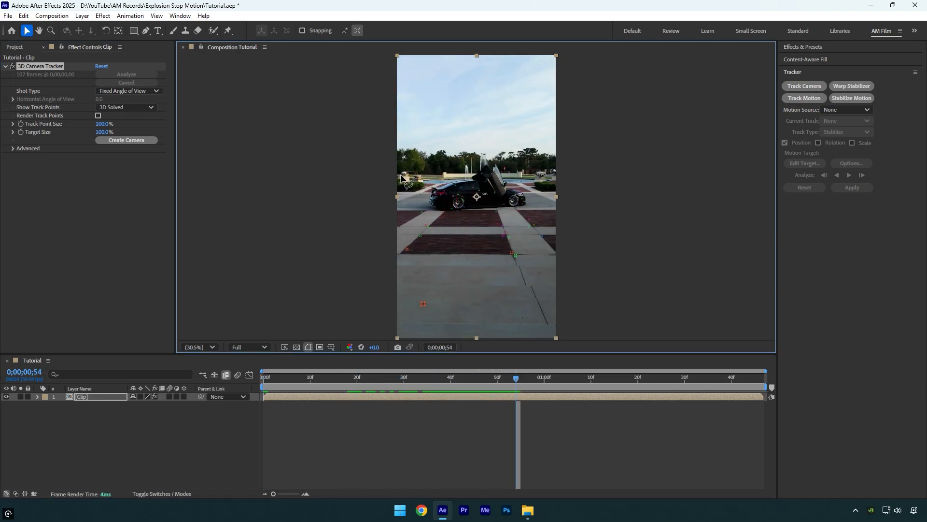
- Create a tracked solid and 3D camera from the selected track points
right_click(405, 182)
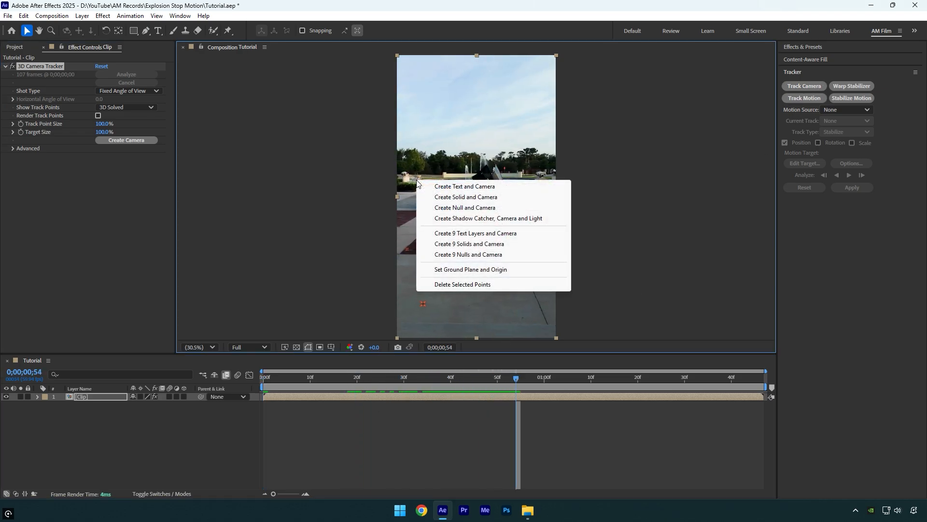
click(466, 197)
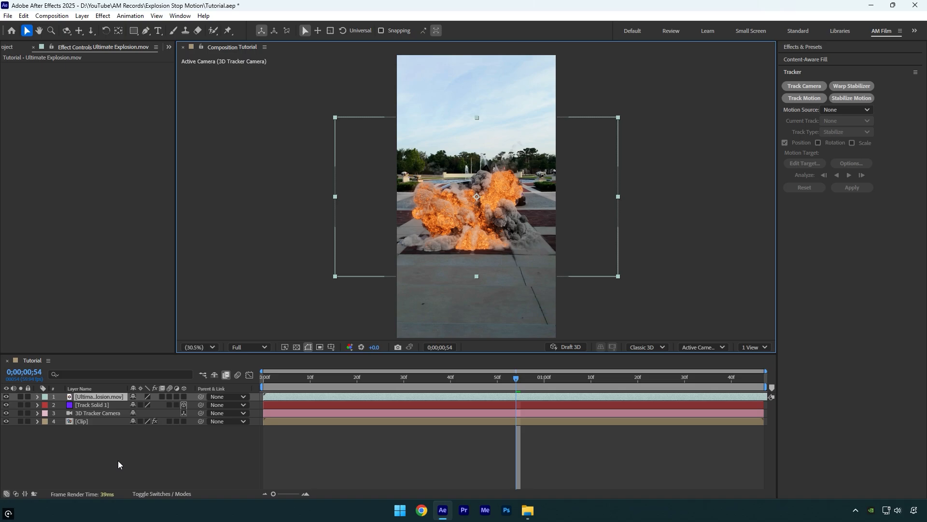
- Copy Track Solid 1's Position onto the explosion layer
click(183, 396)
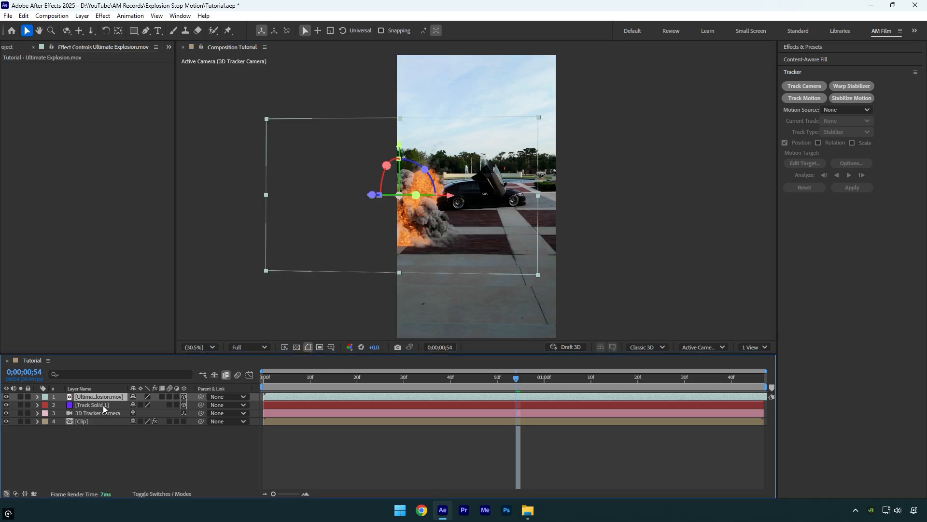
click(37, 405)
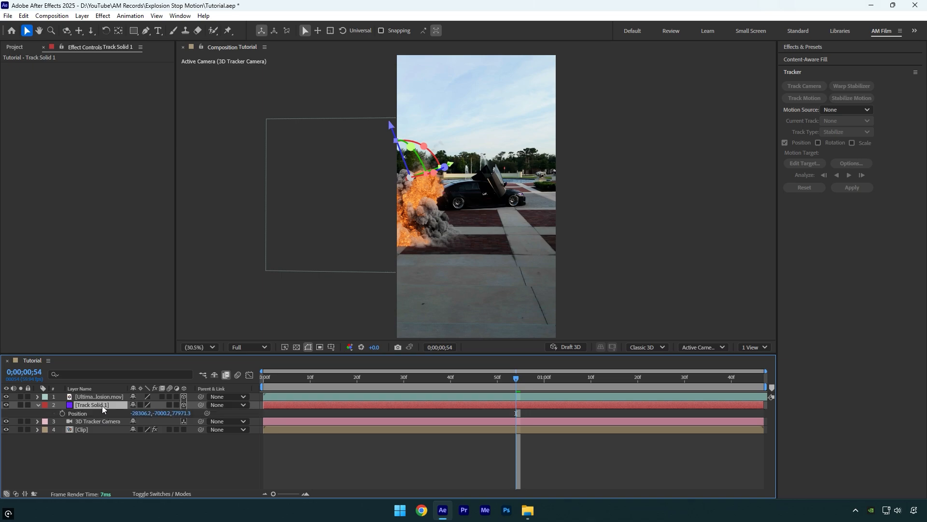
click(97, 396)
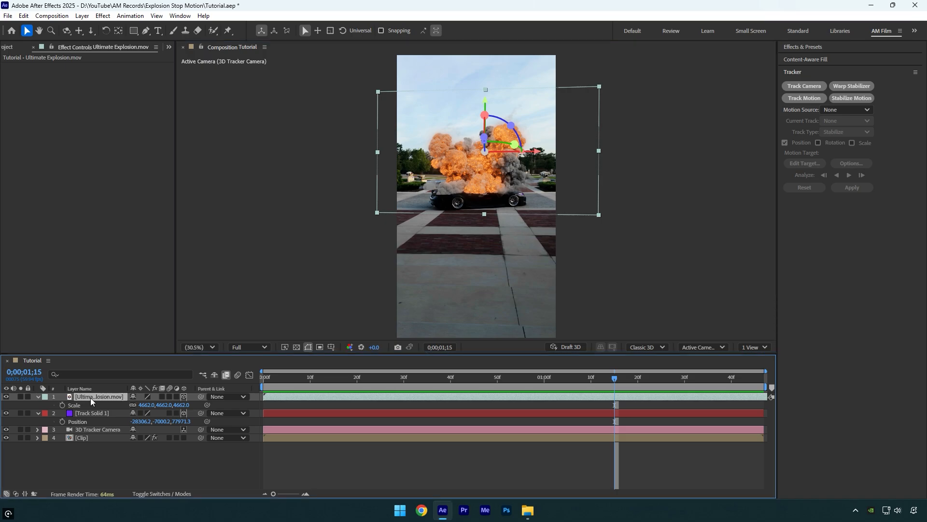
- Enable Time Remapping on the explosion and set remap keyframes at the first and last frames
right_click(98, 396)
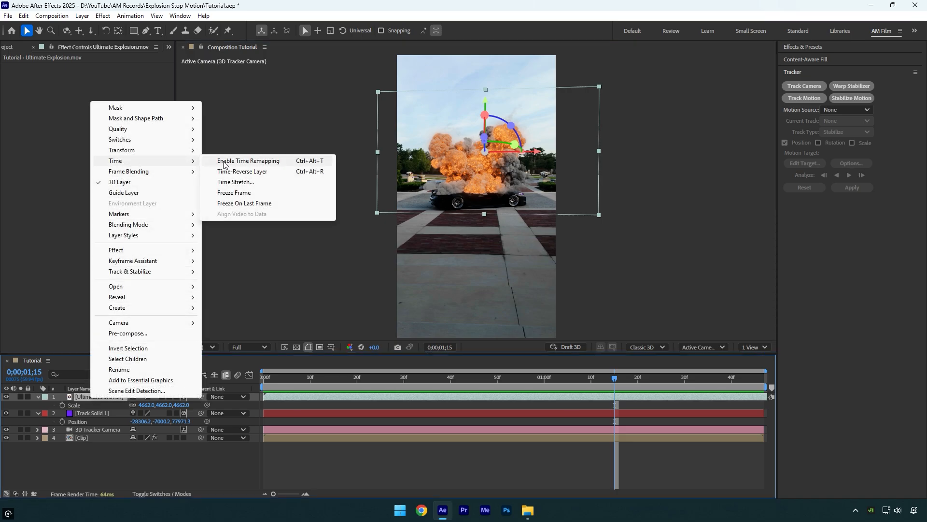
click(247, 161)
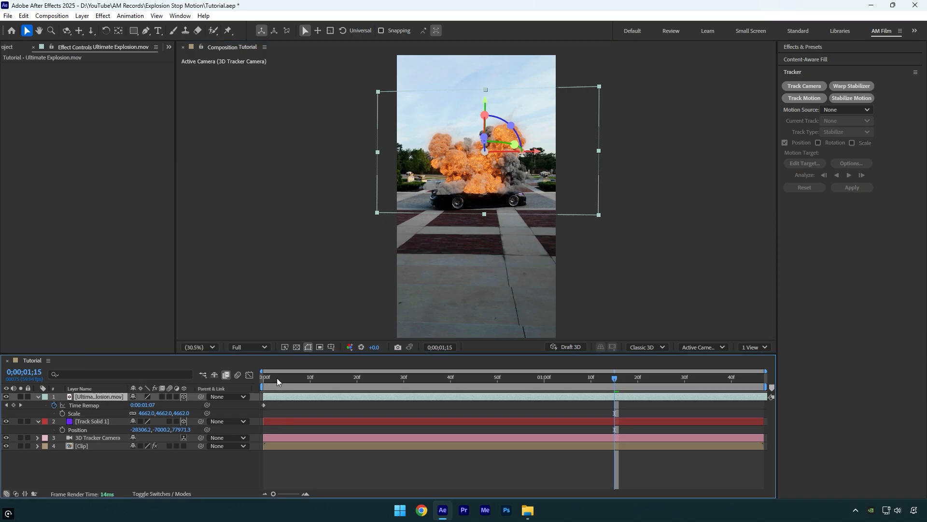
click(263, 376)
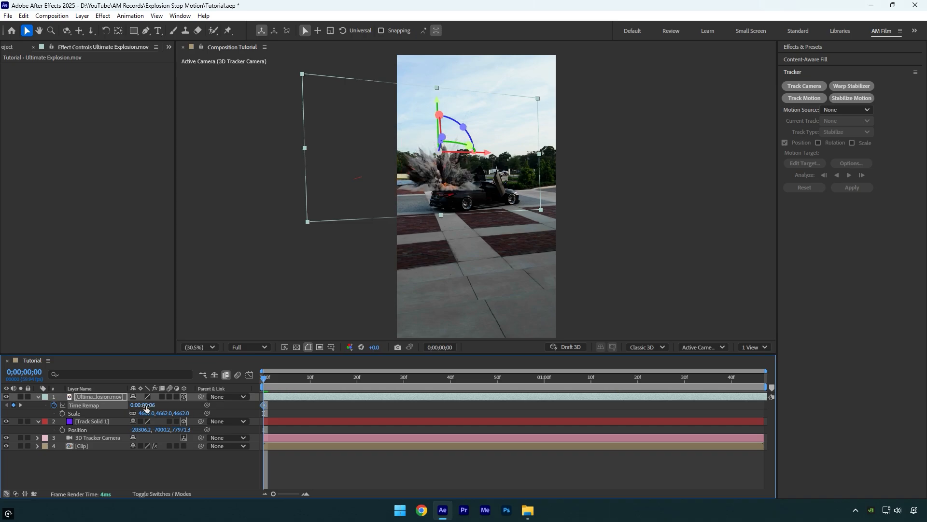
click(143, 404)
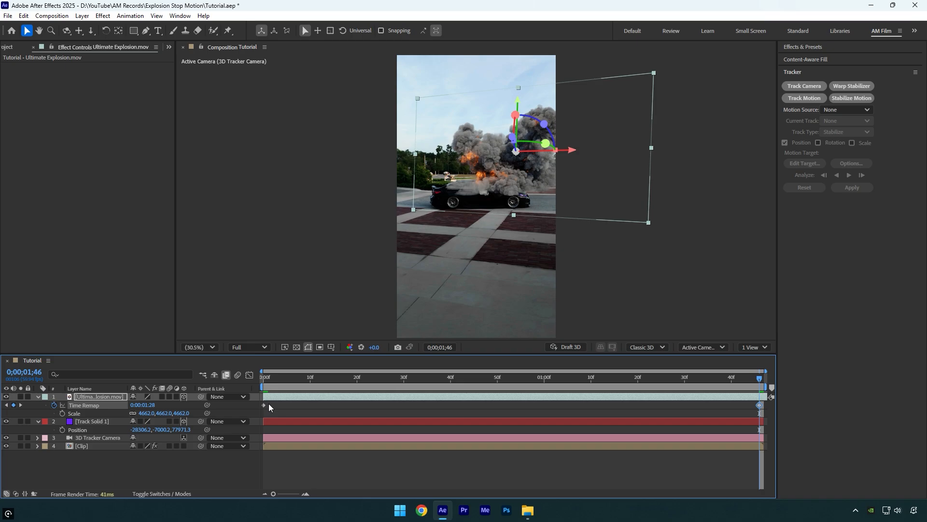
click(263, 405)
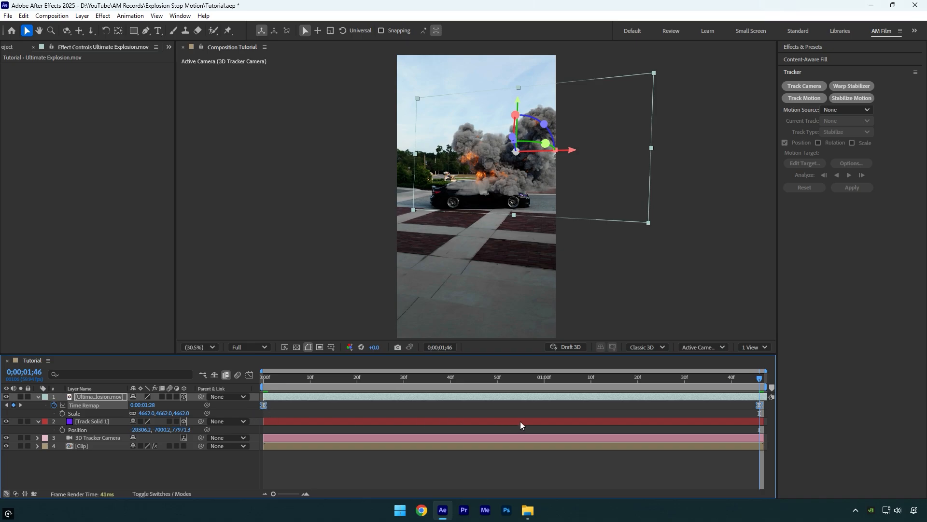
- In the Graph Editor, bend the Time Remap curve steep at the start and flat at the end
click(248, 376)
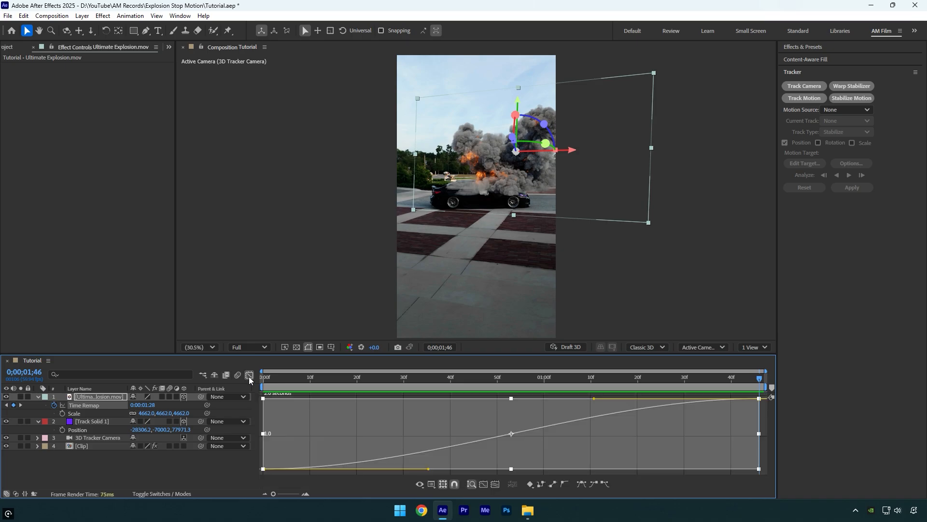
click(249, 376)
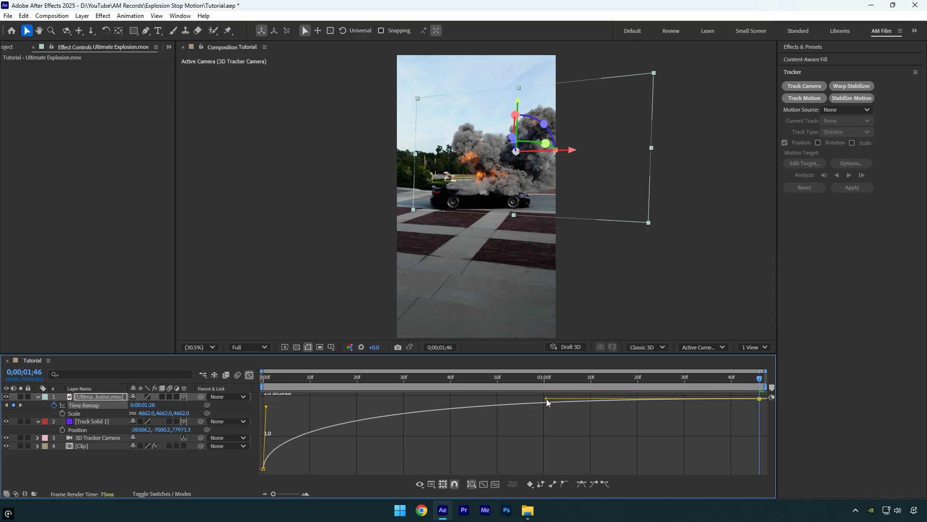
mouse_move(547, 401)
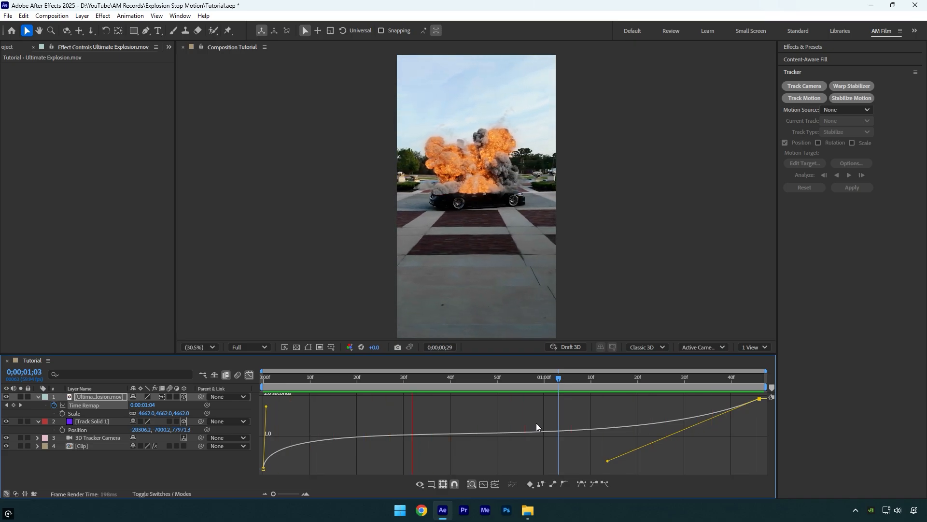
- Duplicate the Clip layer with Ctrl+D and name the copy 'Car only'
click(250, 375)
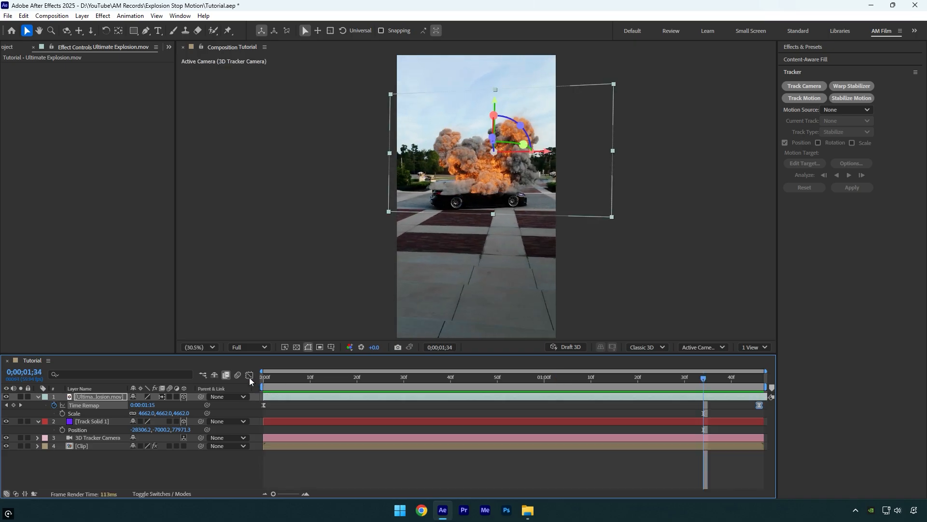
mouse_move(249, 375)
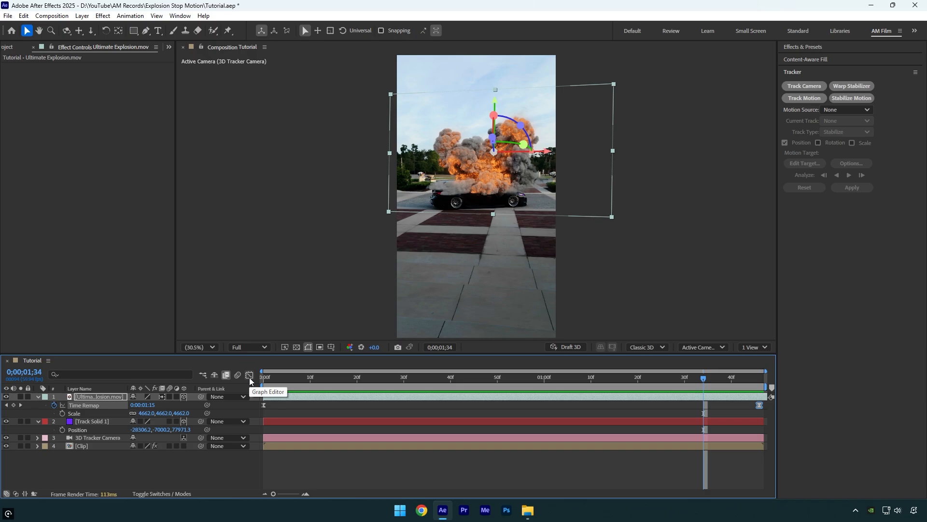
key(ctrl+d)
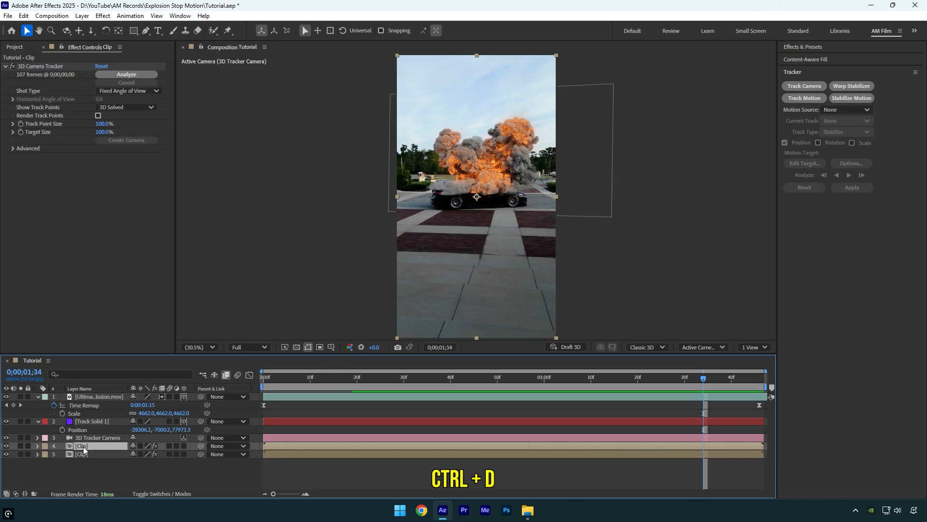
key(ctrl+d)
text(Car only)
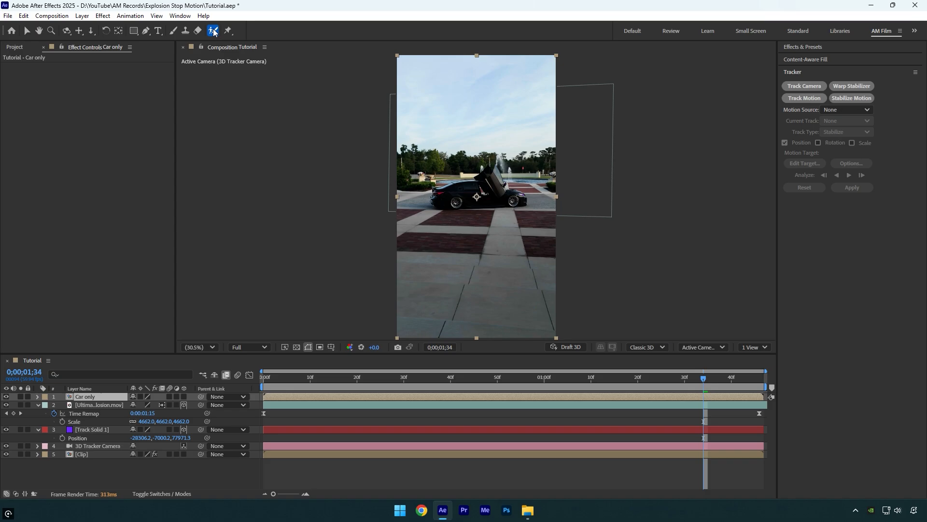
- Roto Brush the car on 'Car only' and play back the composite
click(262, 377)
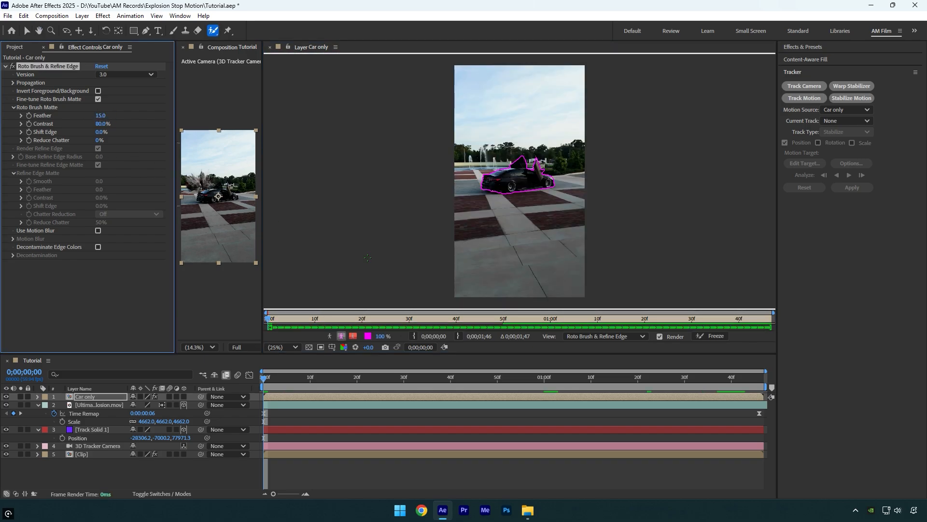
click(715, 336)
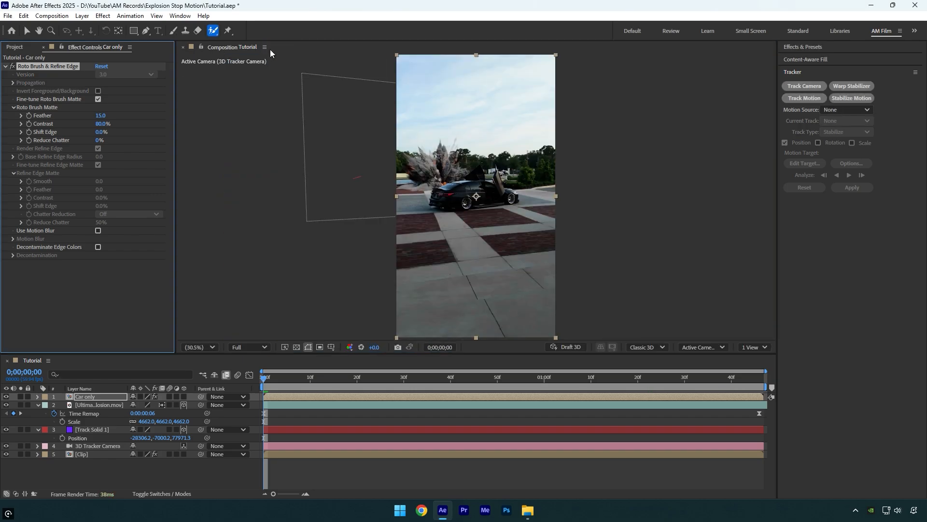
click(446, 377)
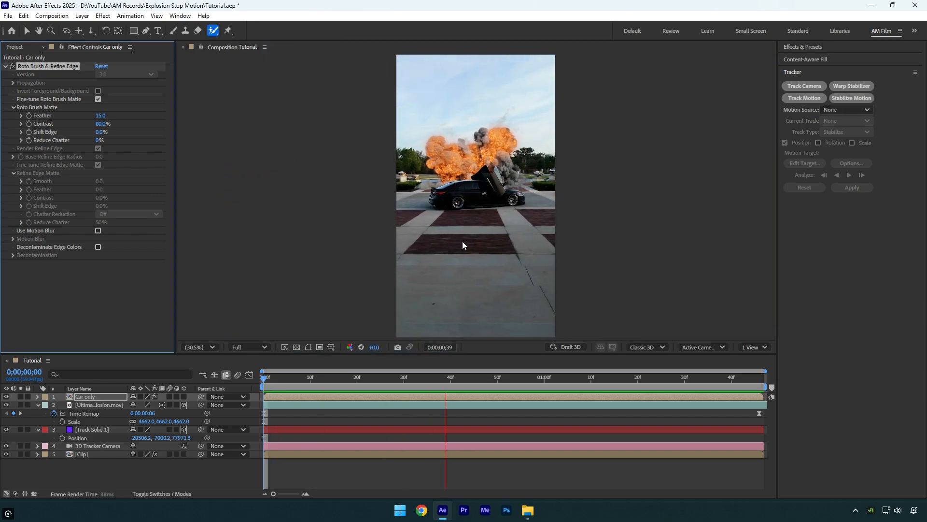